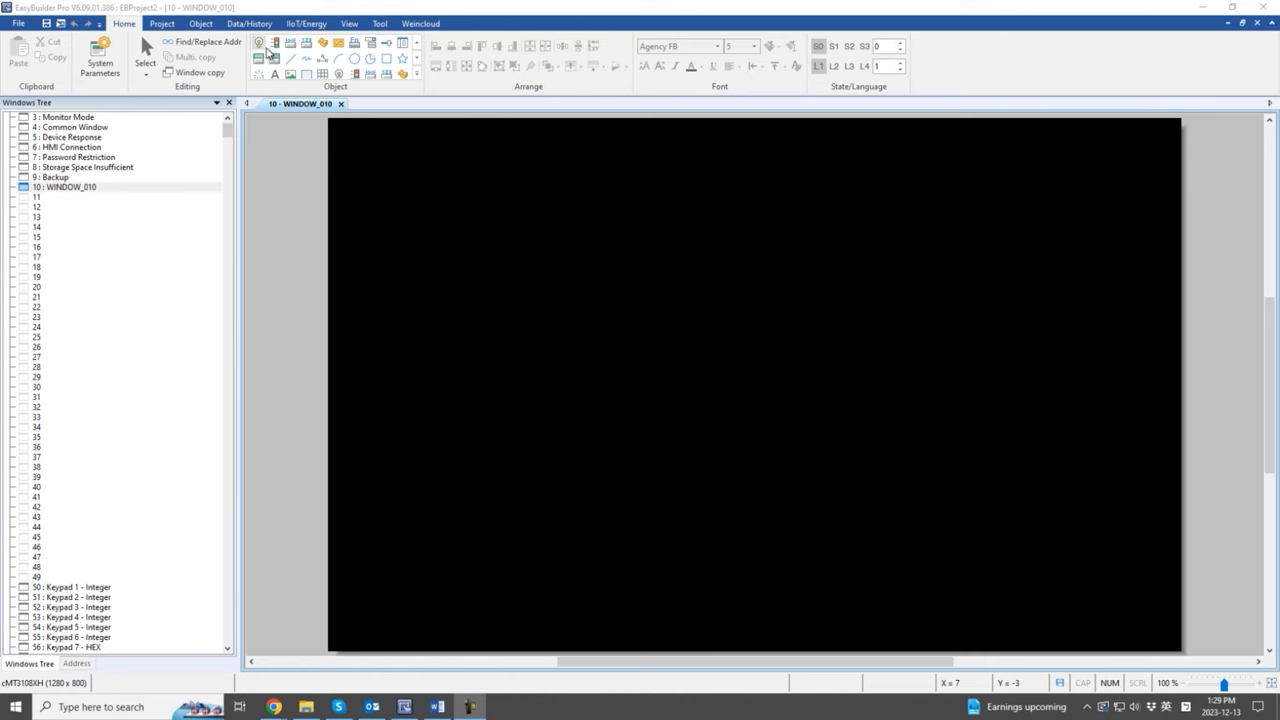
# - Create a bit lamp with default settings and place it in the window's upper-left area
pyautogui.click(258, 44)
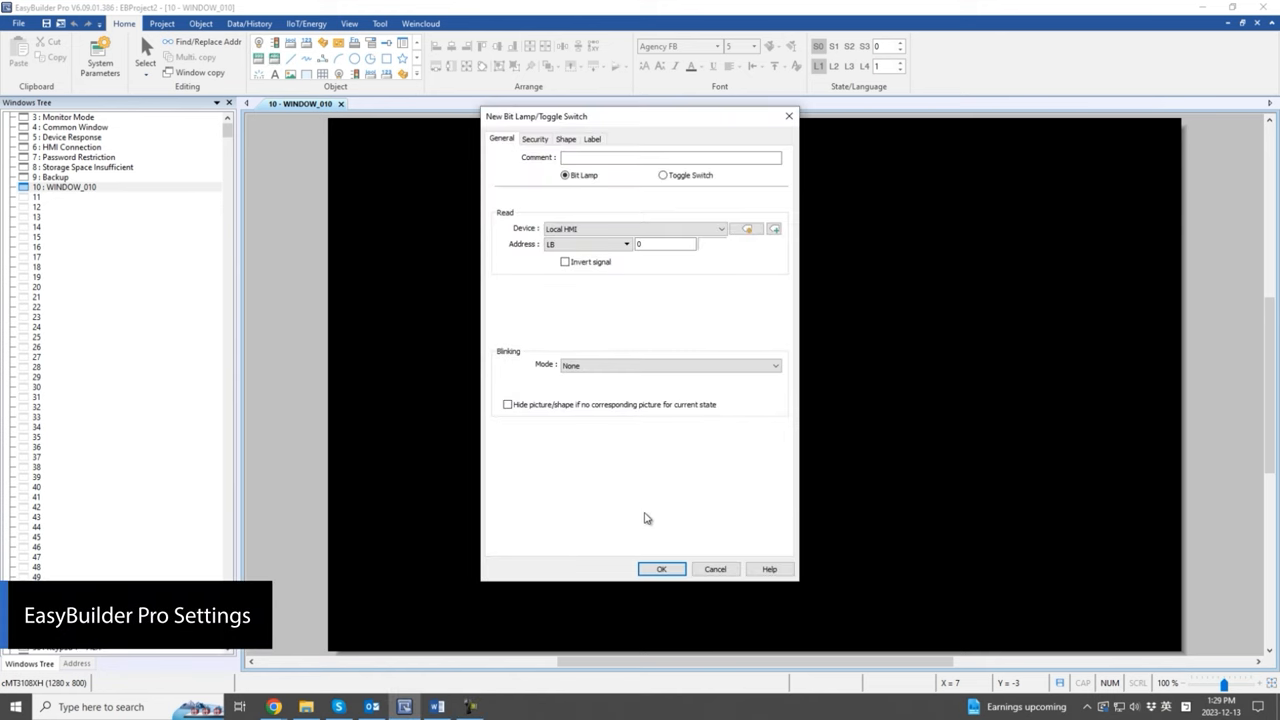
pyautogui.click(660, 568)
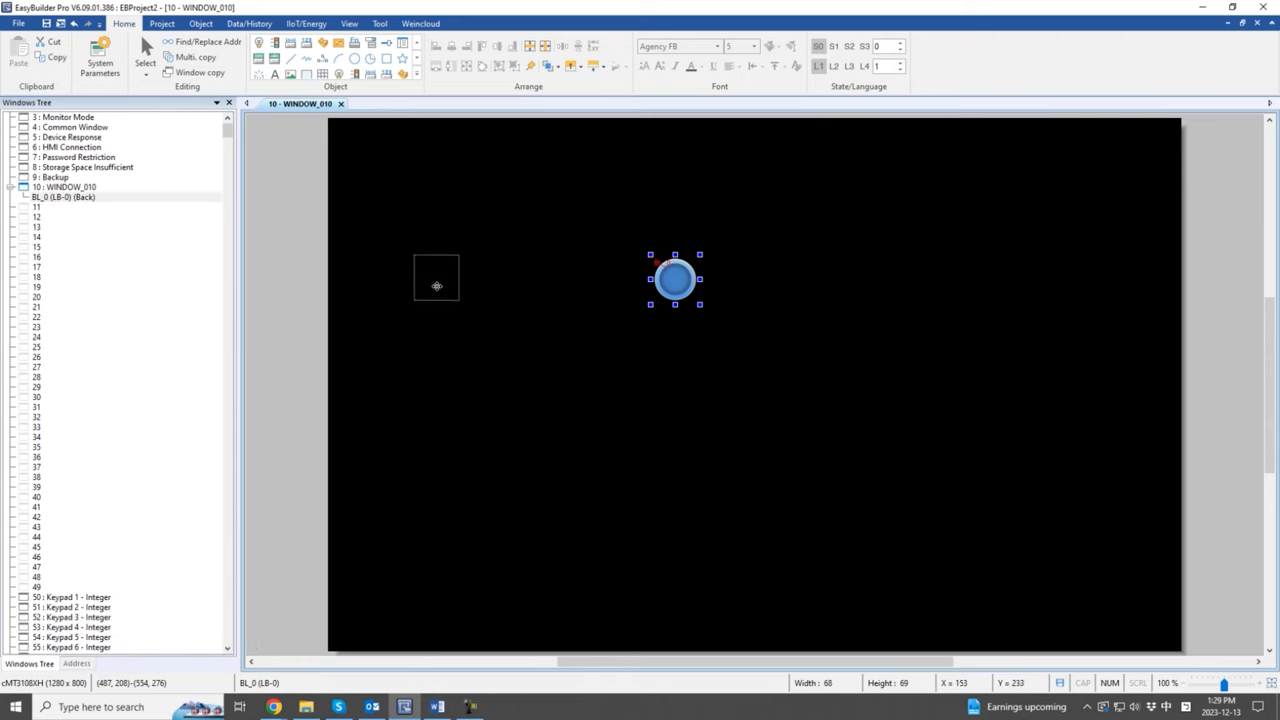
pyautogui.moveTo(674, 280); pyautogui.dragTo(578, 248)
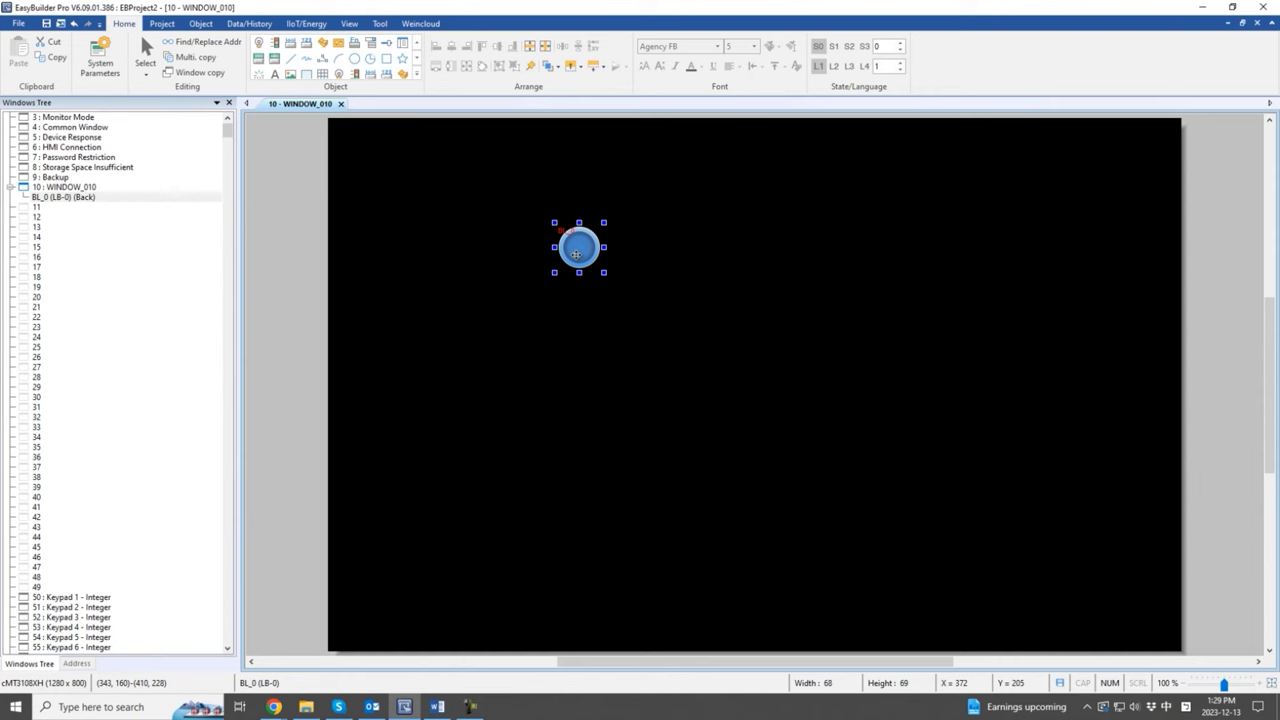
pyautogui.click(348, 24)
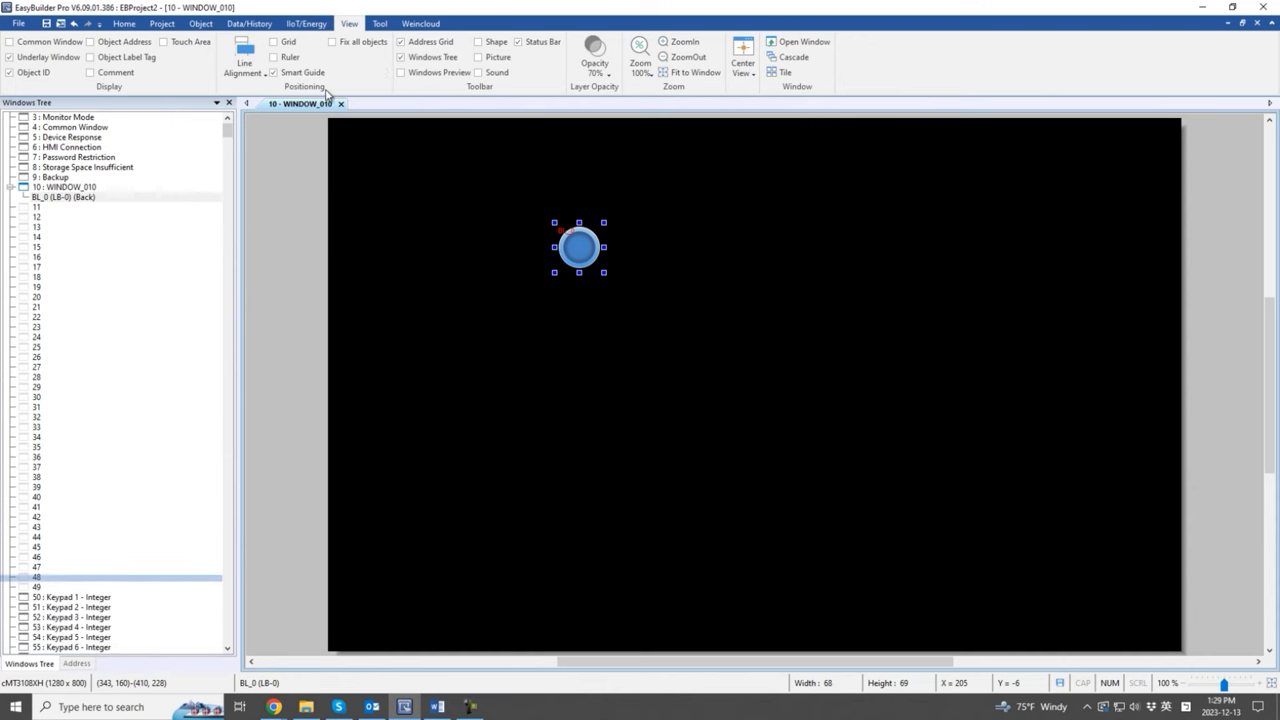
# - Switch to Grid Alignment and snap the bit lamp to a grid point near the window's top
pyautogui.click(244, 56)
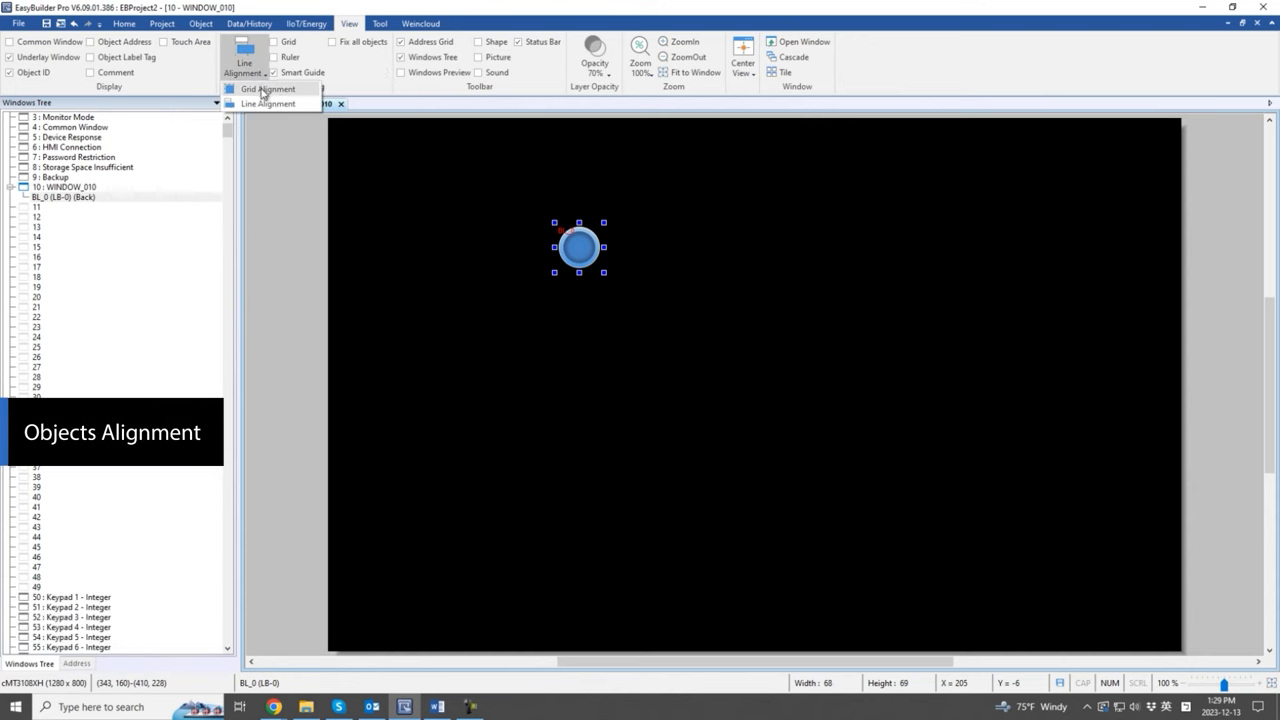
pyautogui.click(258, 72)
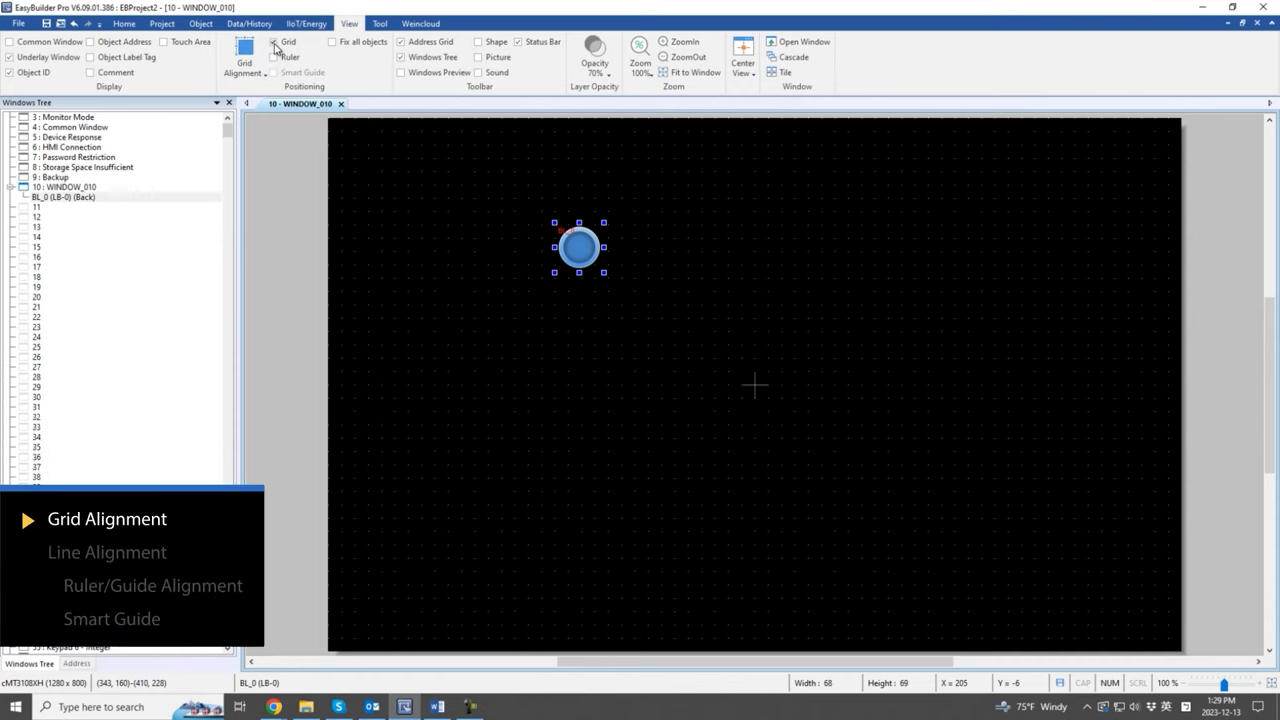
pyautogui.moveTo(362, 150)
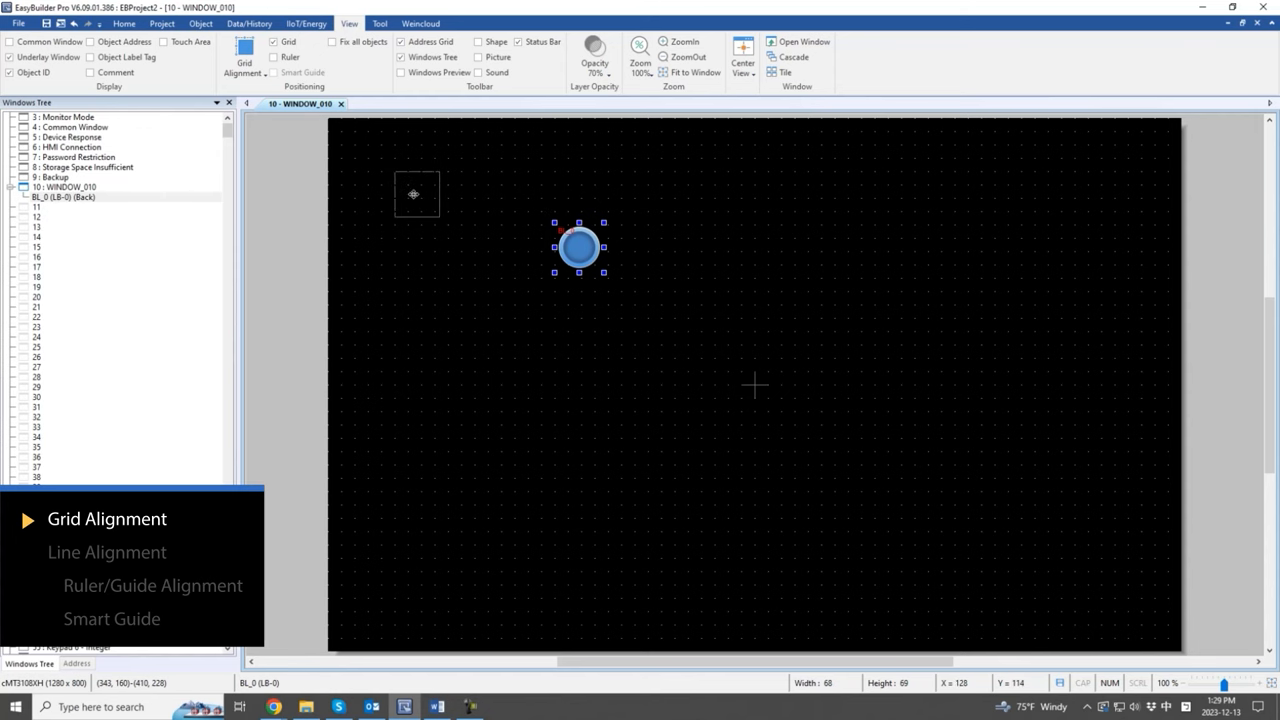
pyautogui.moveTo(578, 248); pyautogui.dragTo(416, 192)
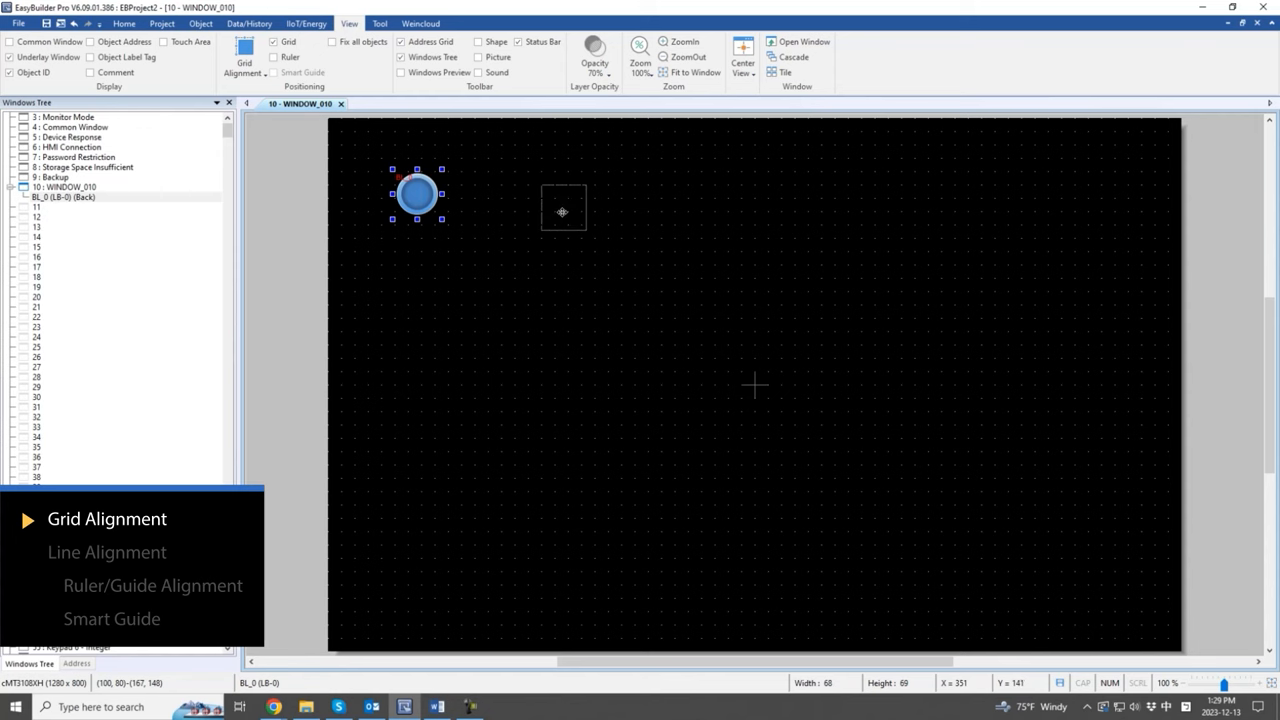
pyautogui.moveTo(416, 192); pyautogui.dragTo(564, 210)
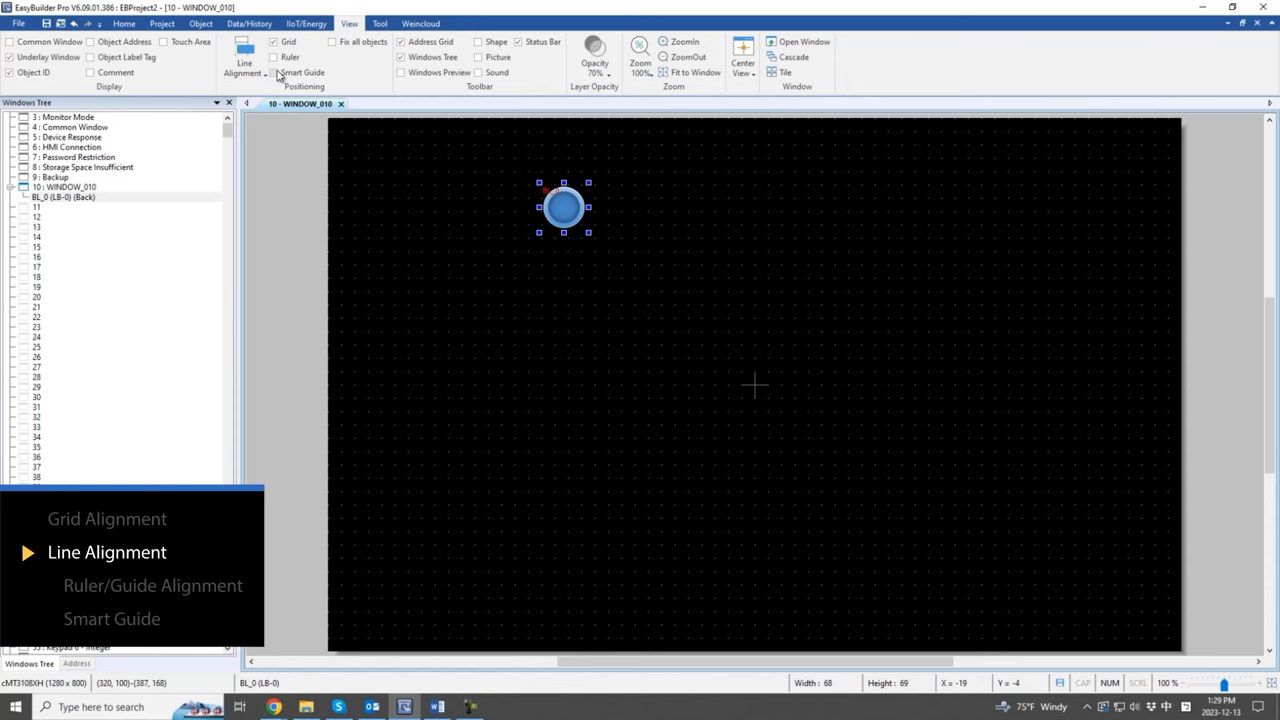
# - Show the rulers, pull out a vertical guide, and snap the bit lamp onto it
pyautogui.click(272, 56)
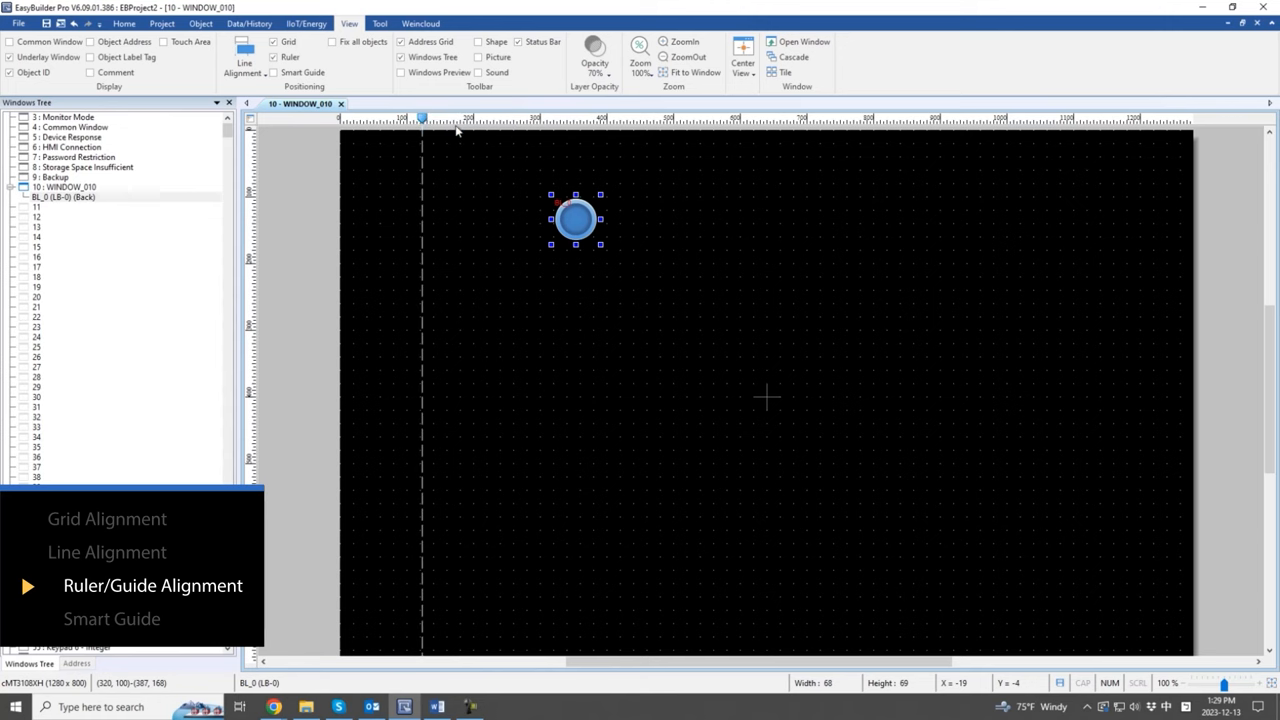
pyautogui.moveTo(420, 120); pyautogui.dragTo(460, 120)
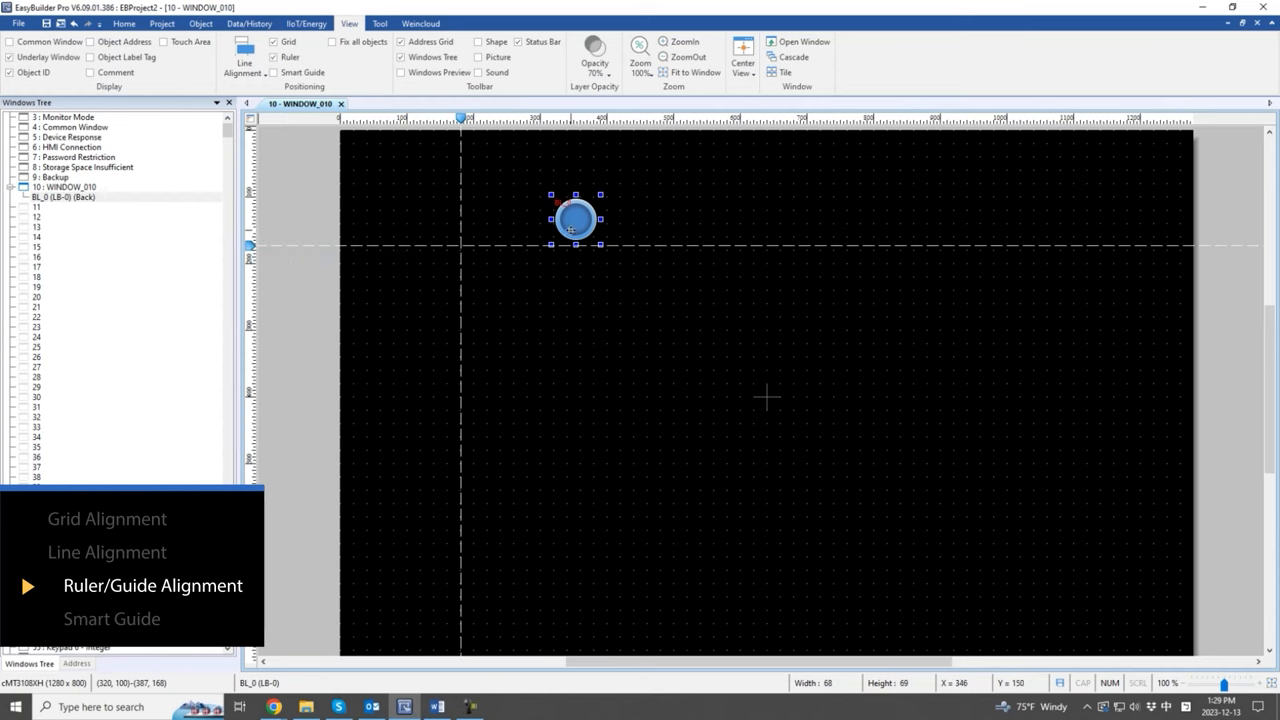
pyautogui.moveTo(488, 340)
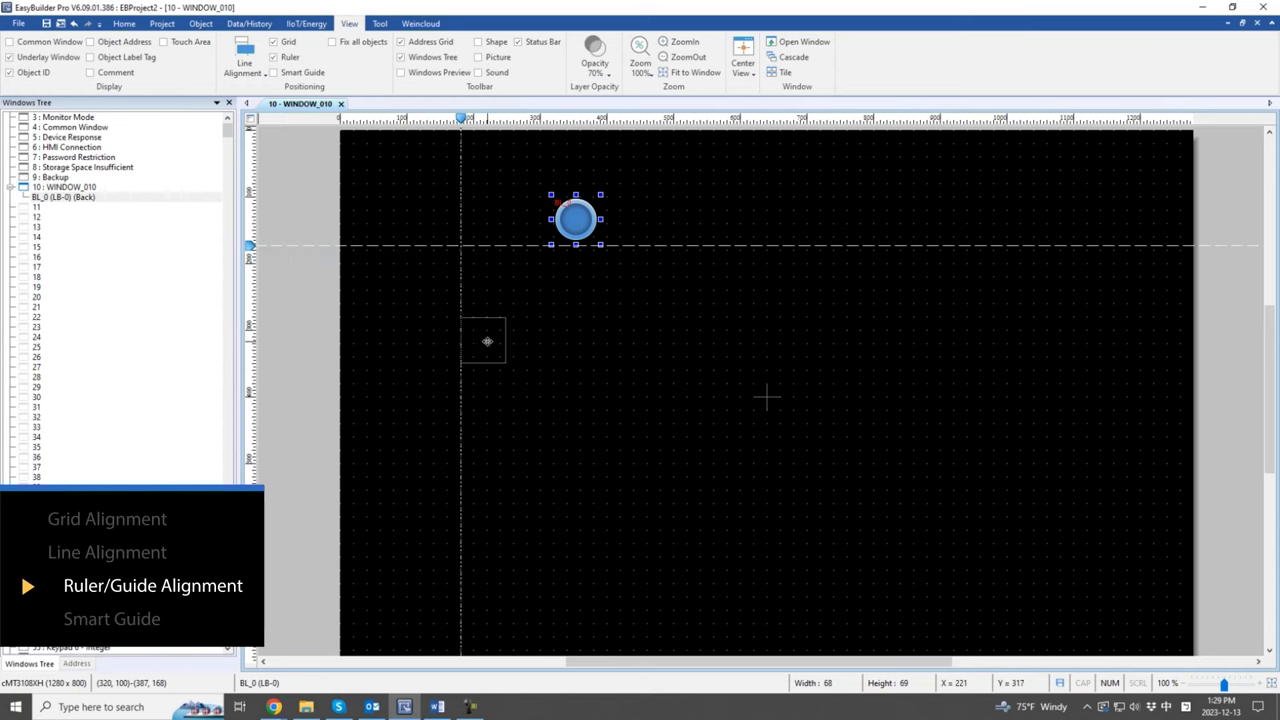
pyautogui.moveTo(576, 218); pyautogui.dragTo(484, 268)
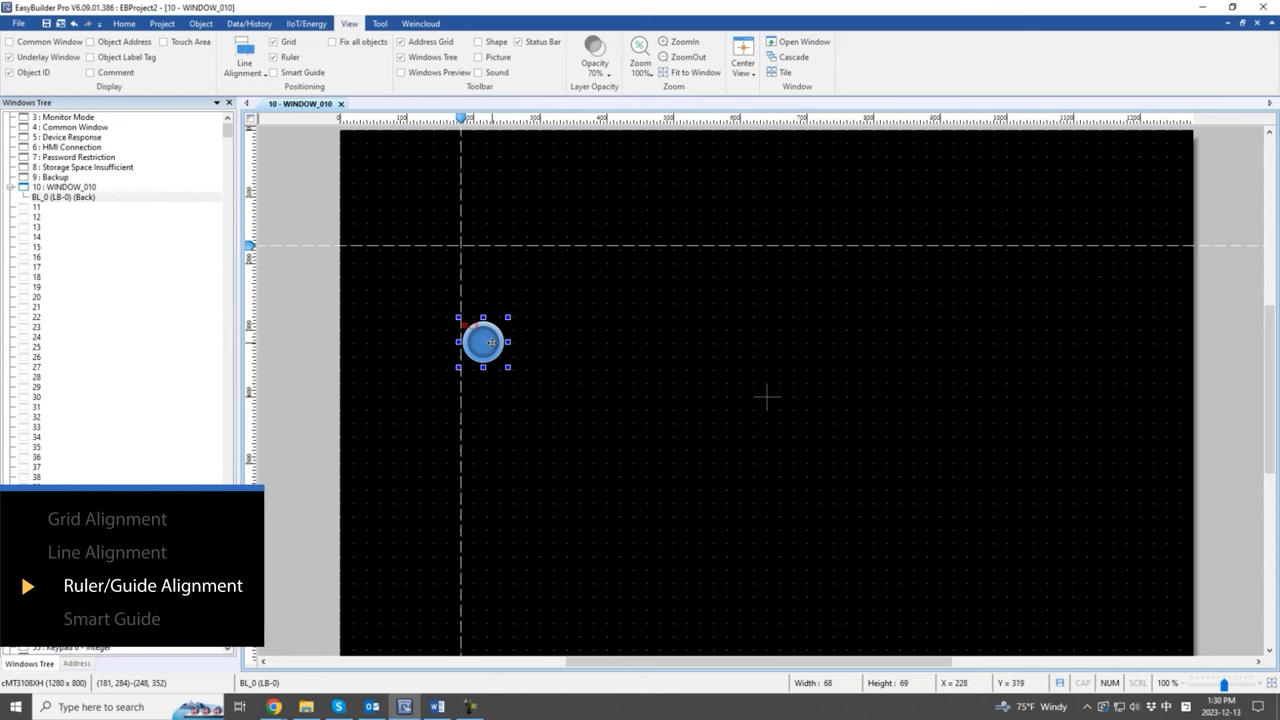
pyautogui.moveTo(112, 618)
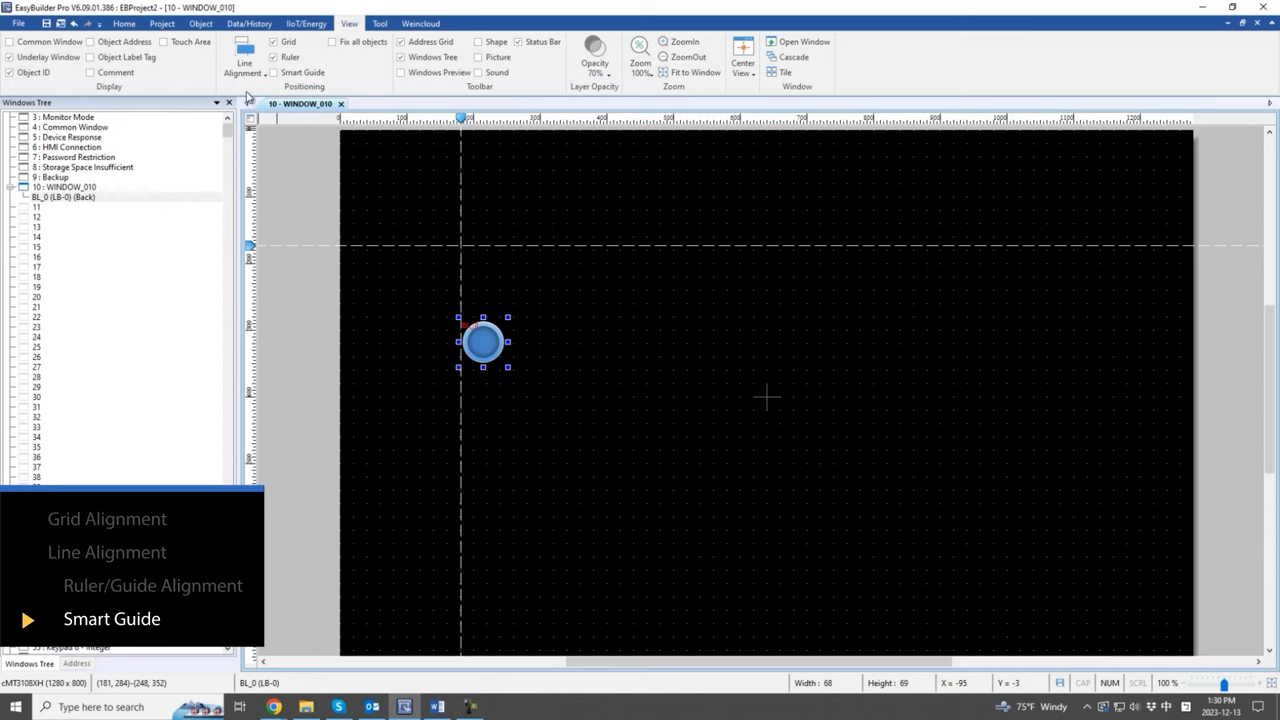
# - Add a second bit lamp and a numeric object with default settings from the Home tools
pyautogui.click(124, 24)
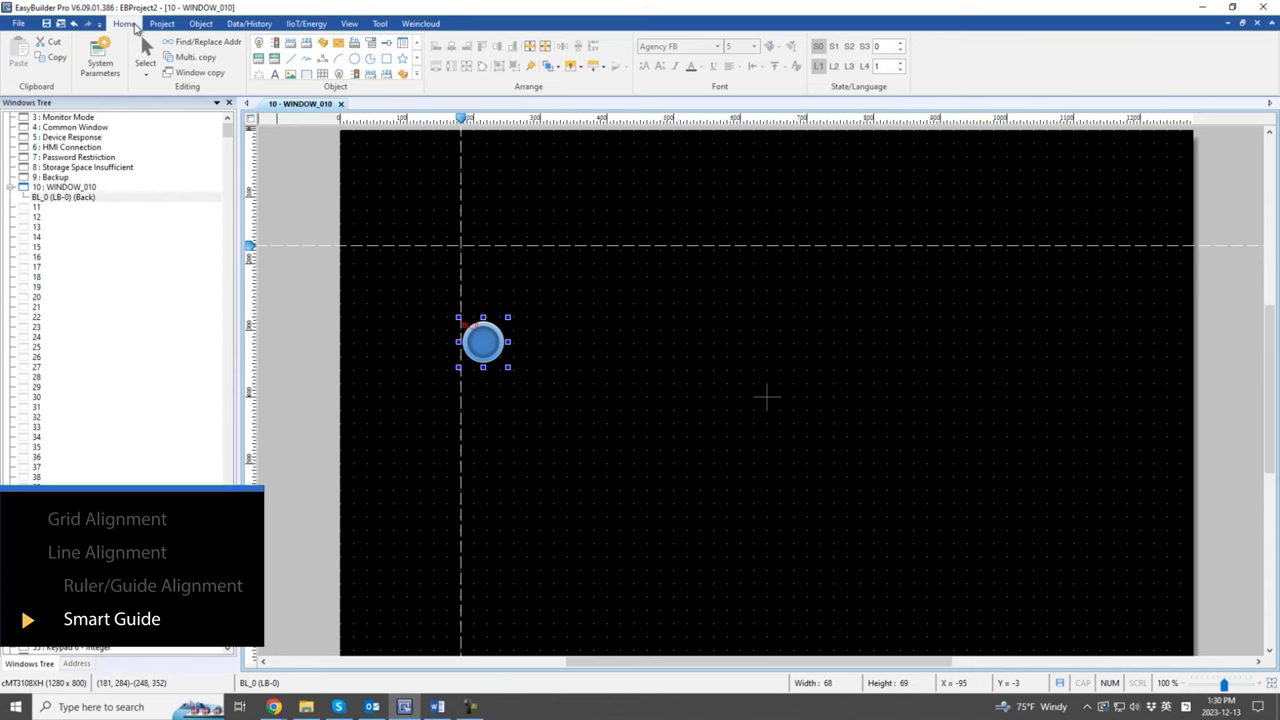
pyautogui.doubleClick(484, 344)
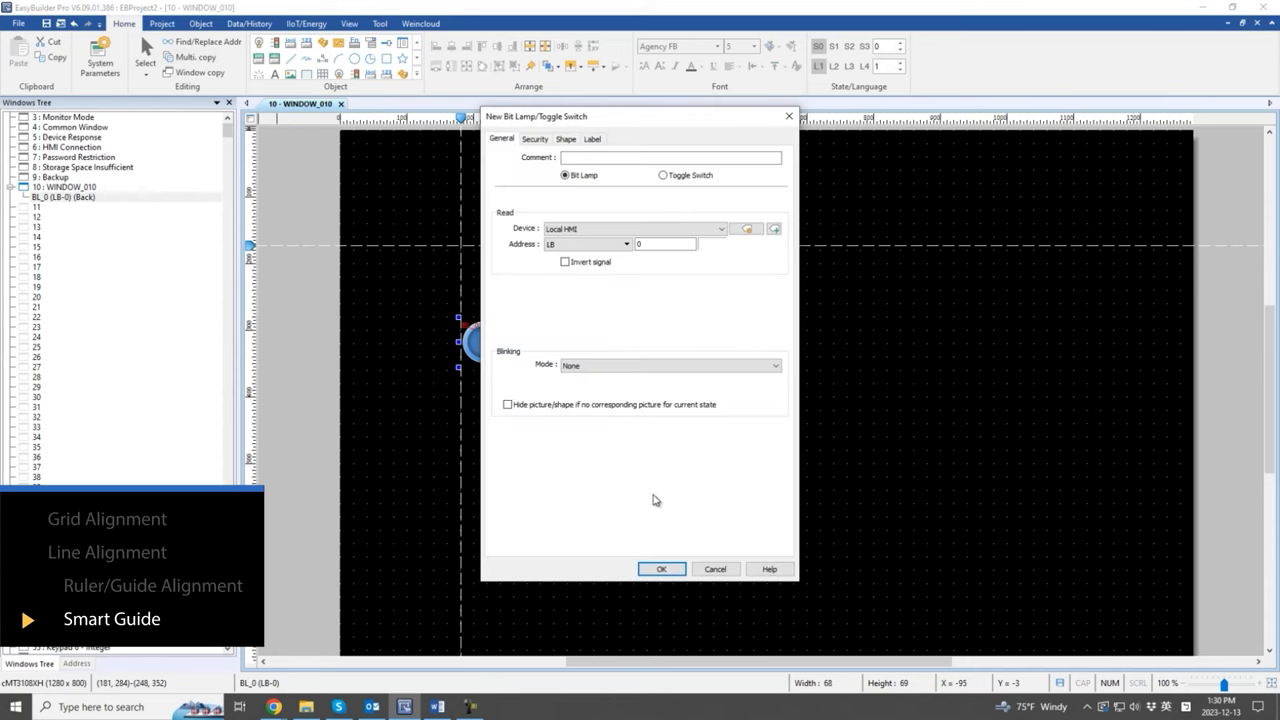
pyautogui.click(660, 568)
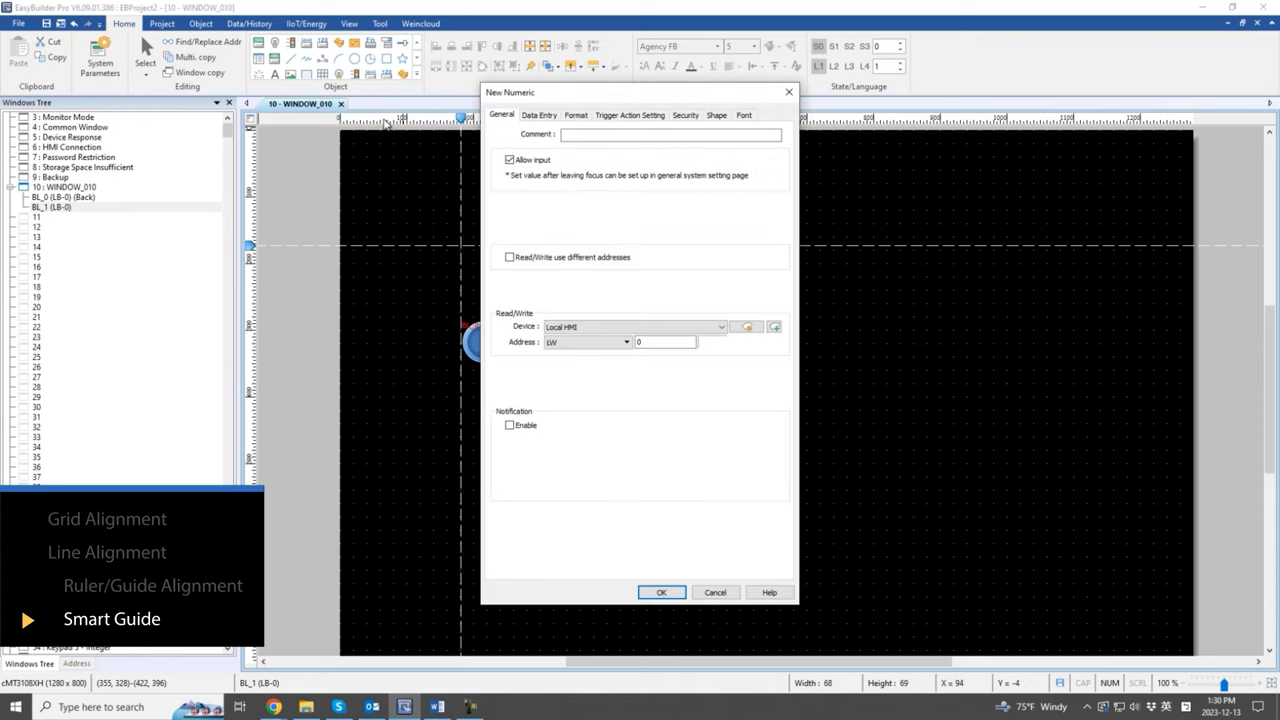
pyautogui.click(660, 592)
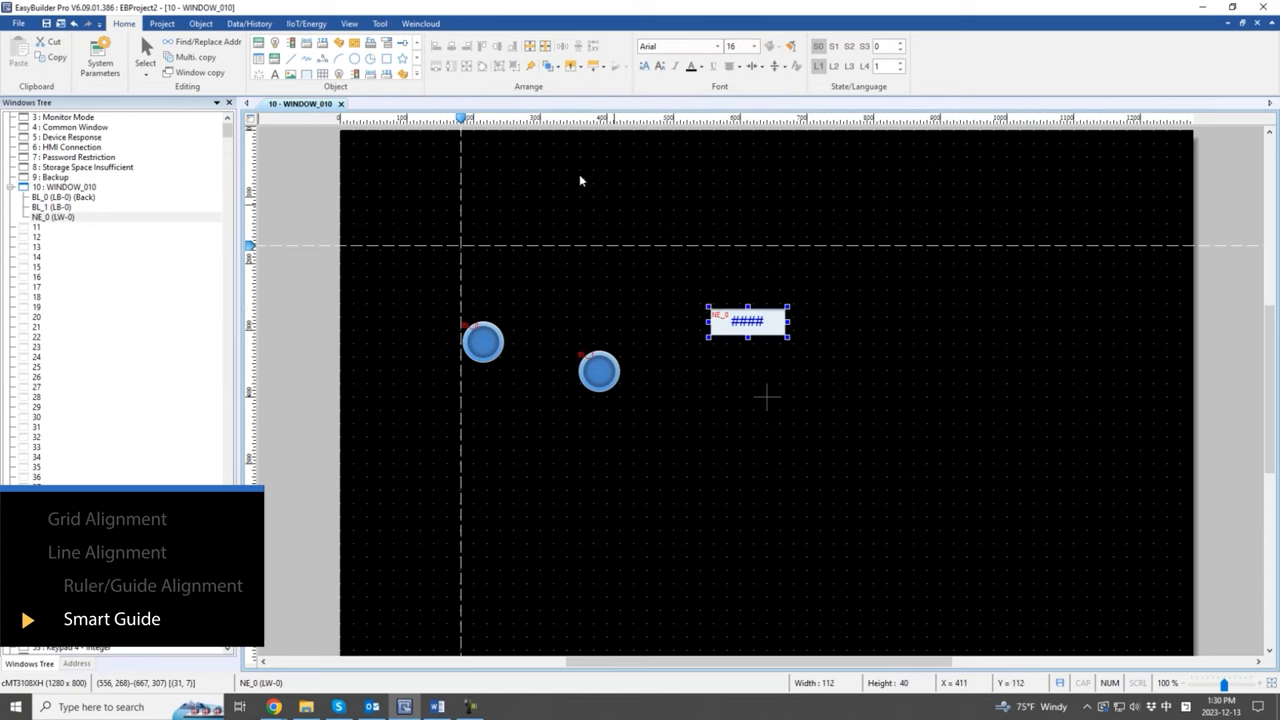
pyautogui.click(348, 24)
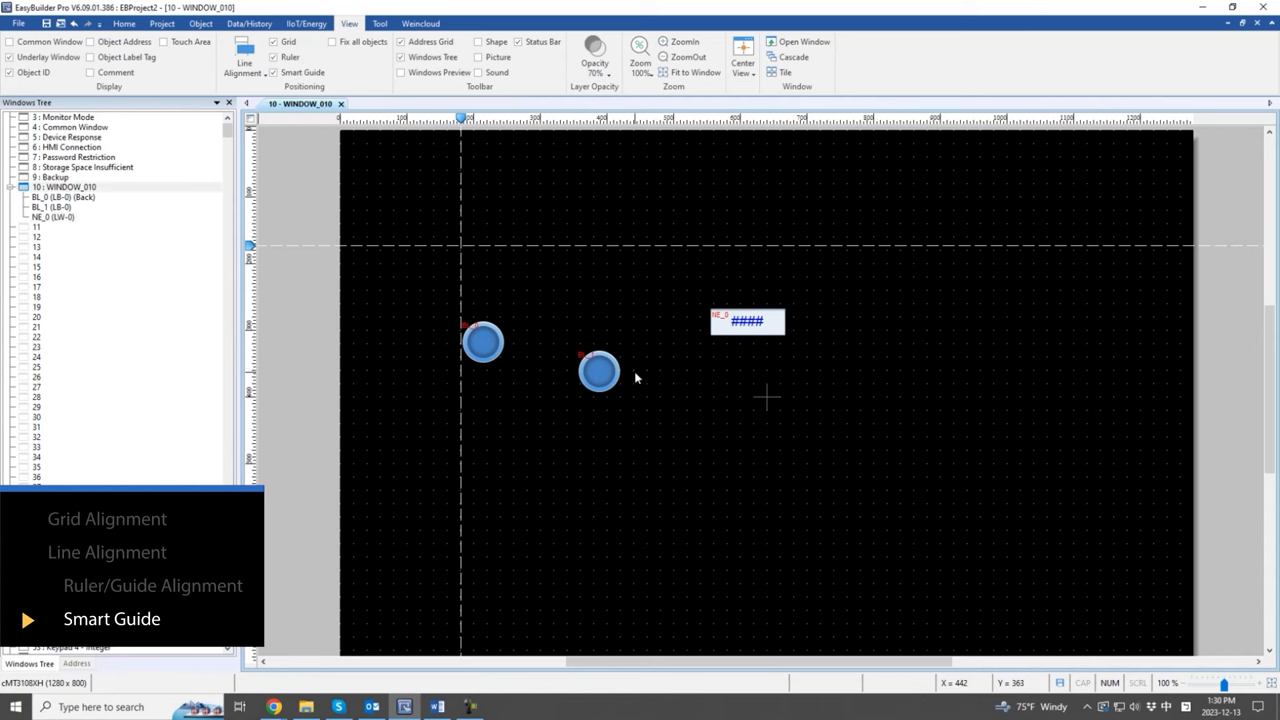
# - Using smart guides, bring the second lamp level with the first and set both beside the numeric object
pyautogui.click(598, 372)
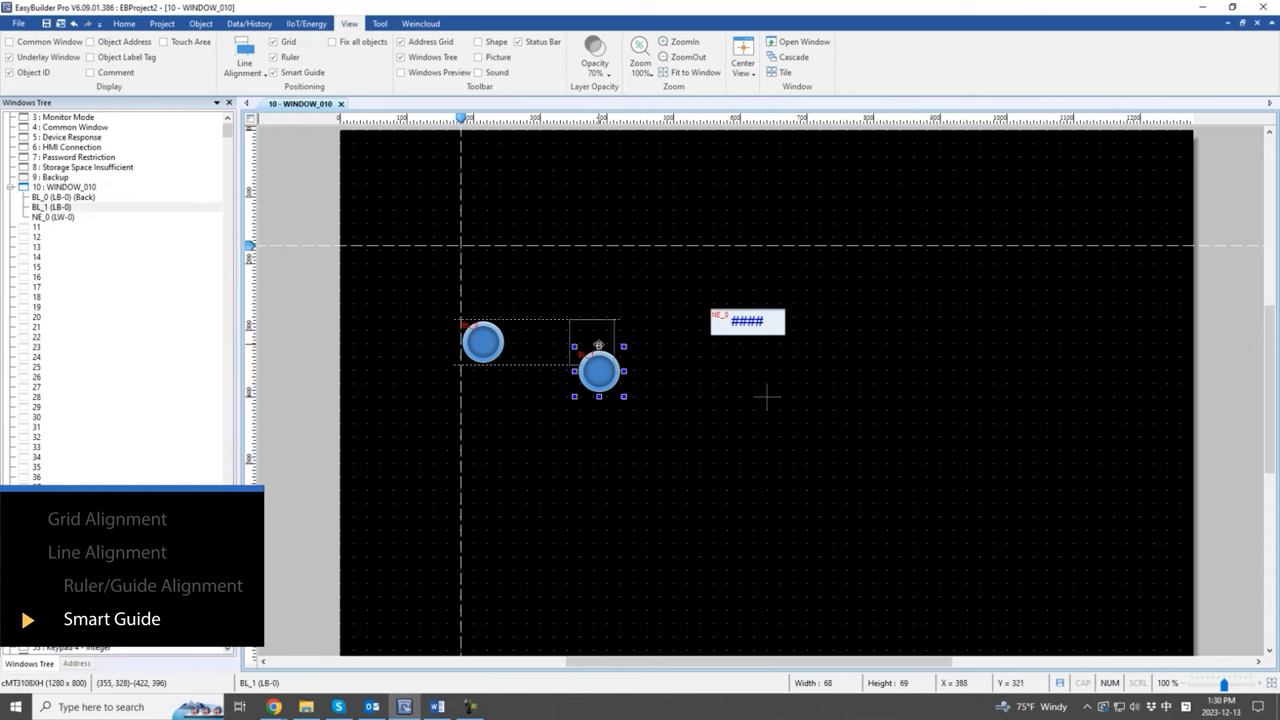
pyautogui.moveTo(598, 344); pyautogui.dragTo(598, 318)
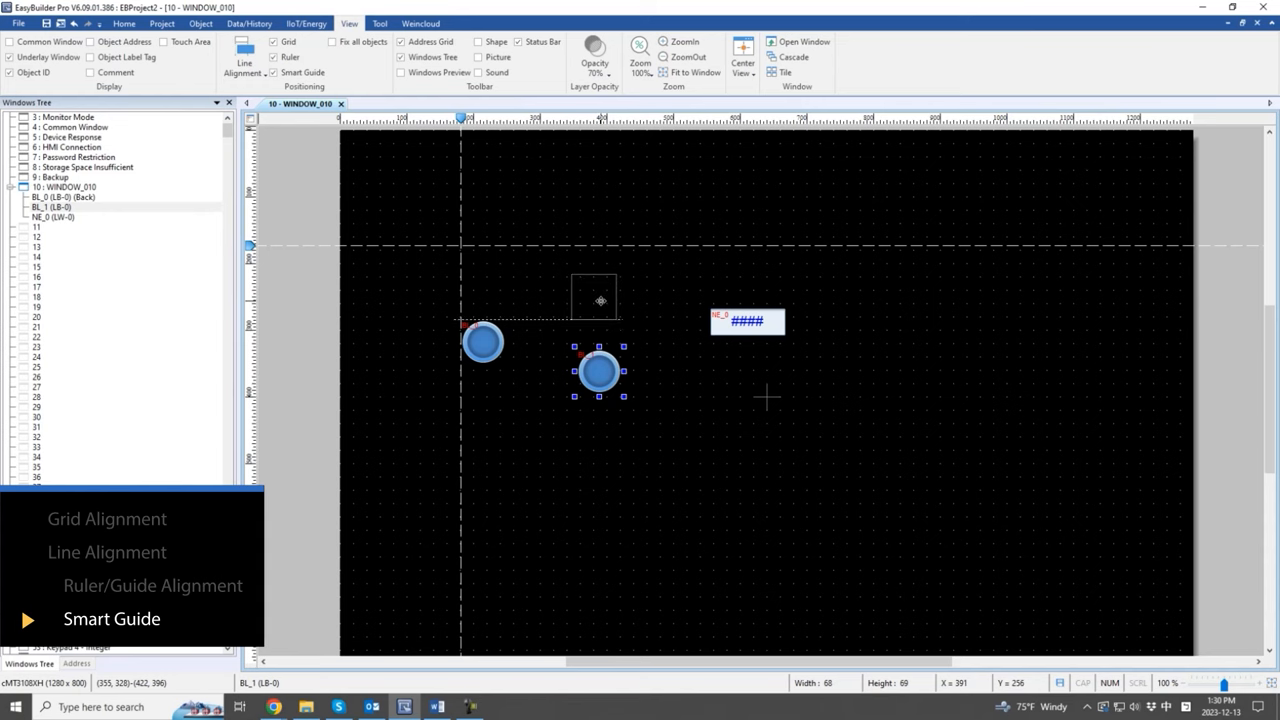
pyautogui.moveTo(592, 296); pyautogui.dragTo(732, 288)
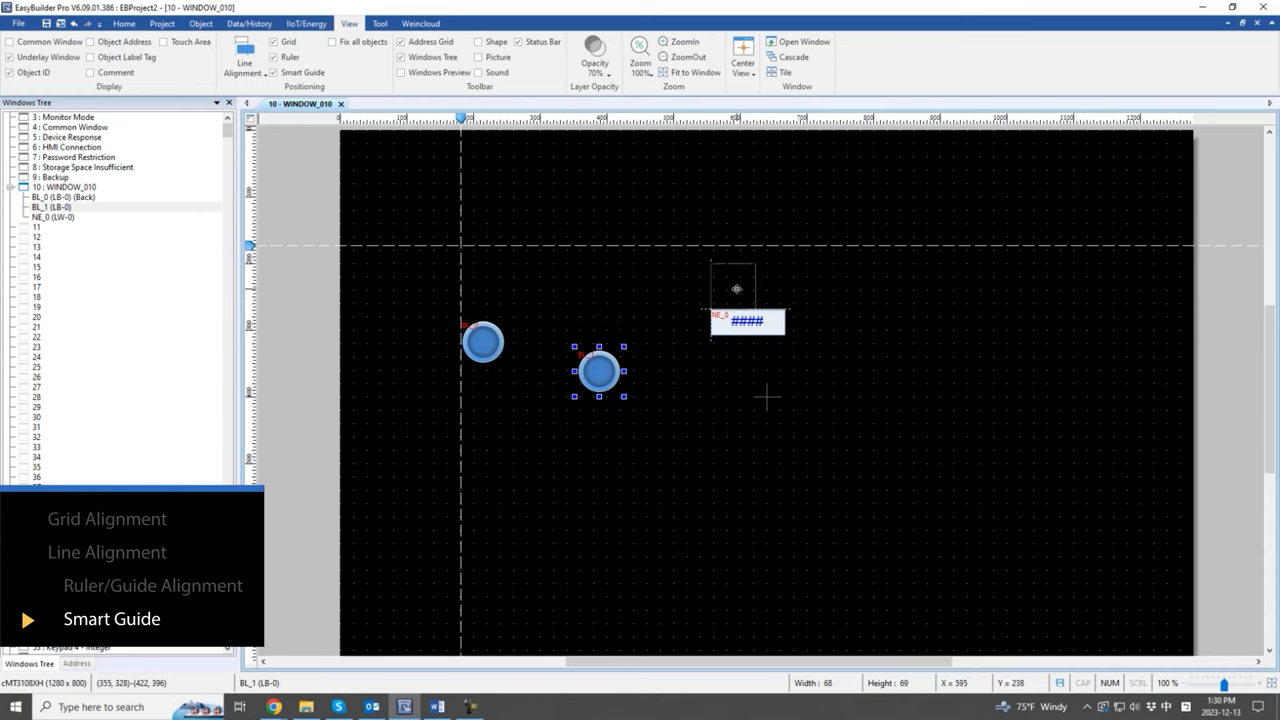
pyautogui.moveTo(596, 370); pyautogui.dragTo(732, 288)
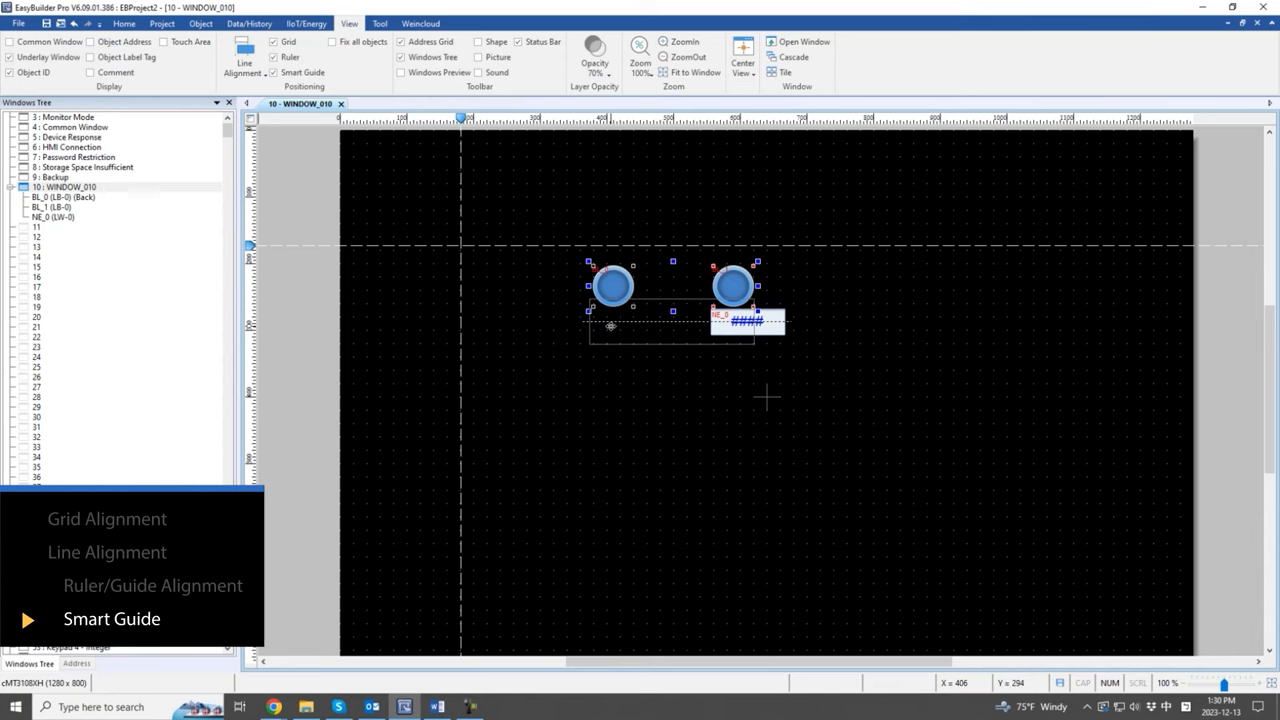
pyautogui.moveTo(610, 284); pyautogui.dragTo(544, 322)
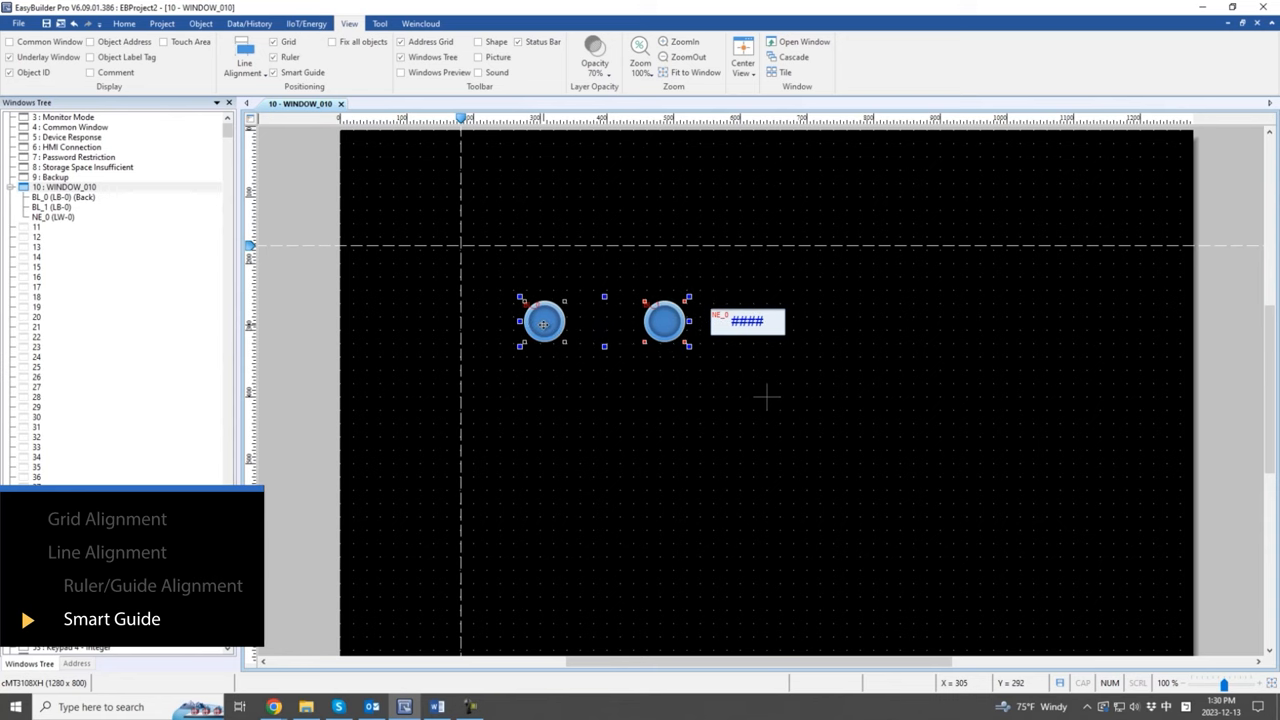